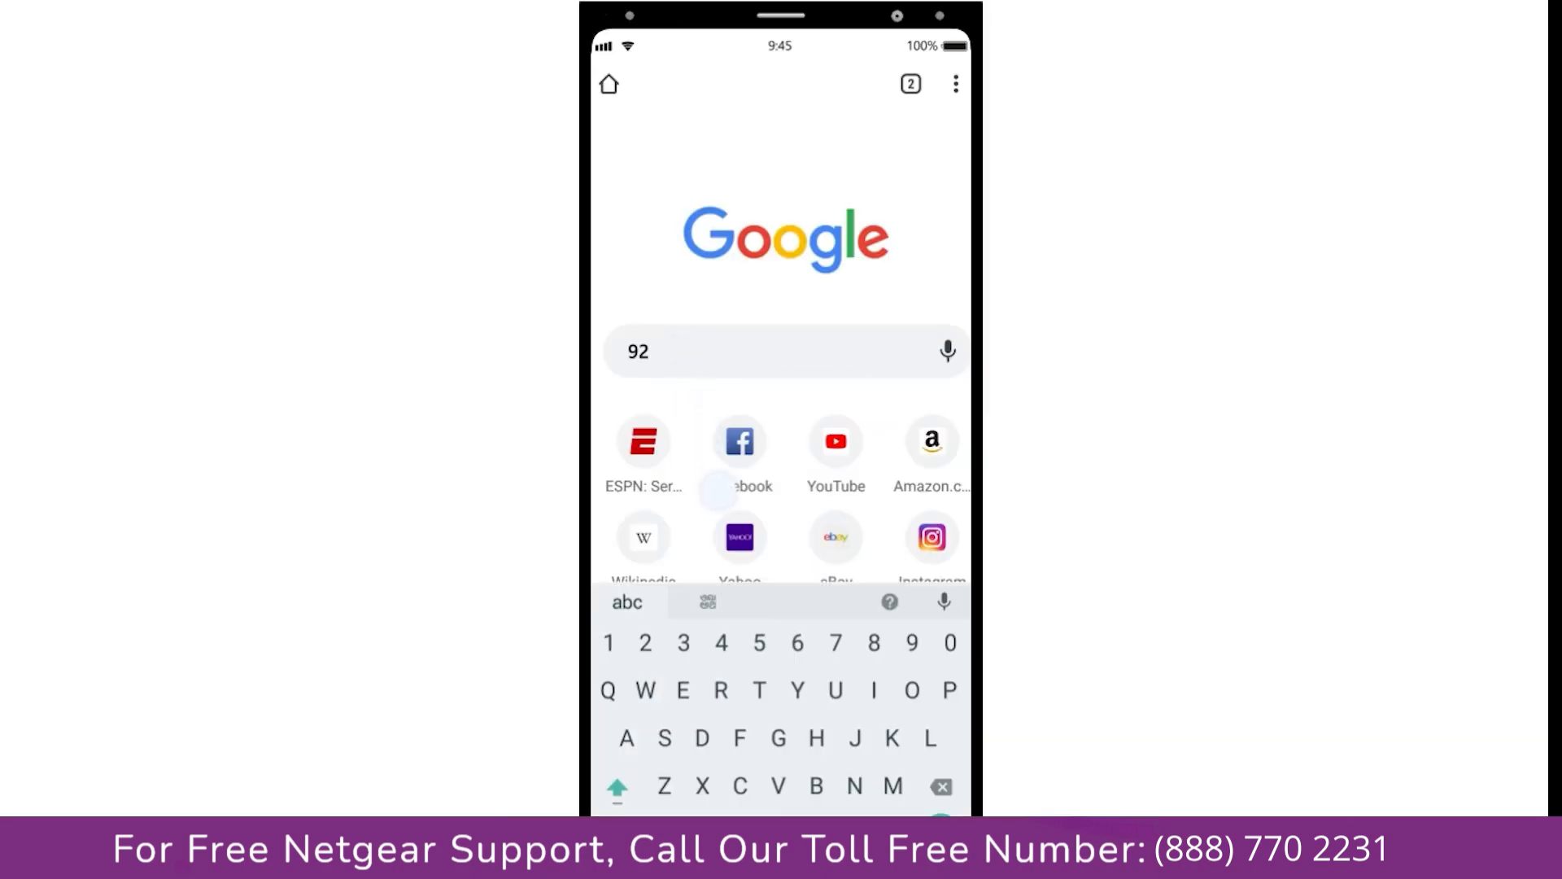
Step: Load the extender setup page by entering its 192.168... local address in Chrome
type(".168")
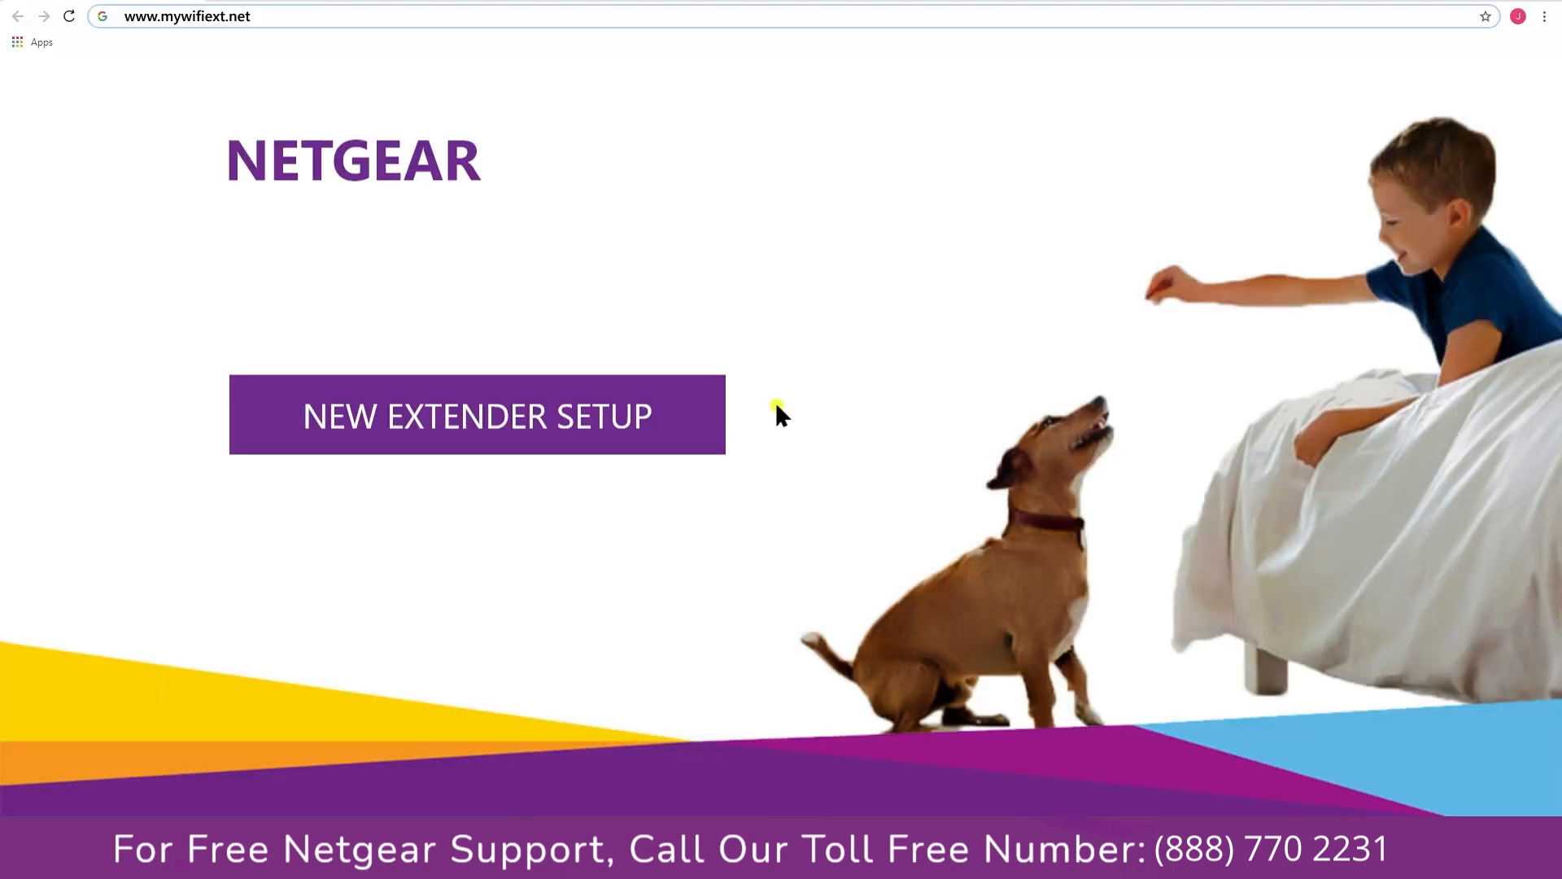
Step: Start a new extender setup and submit the account credentials and security answers
left_click(477, 415)
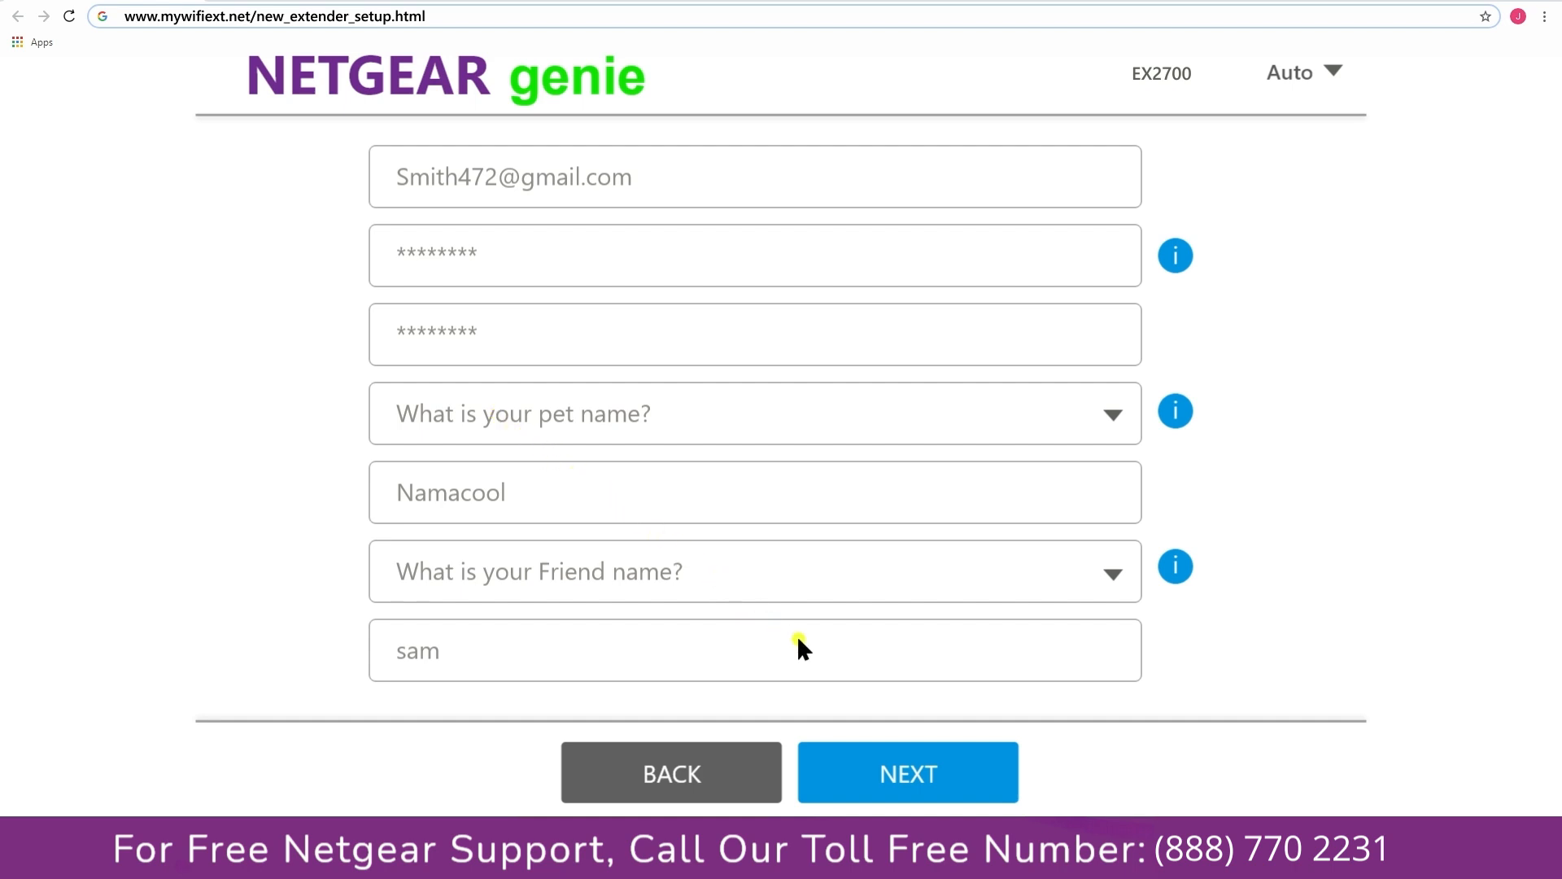
left_click(906, 771)
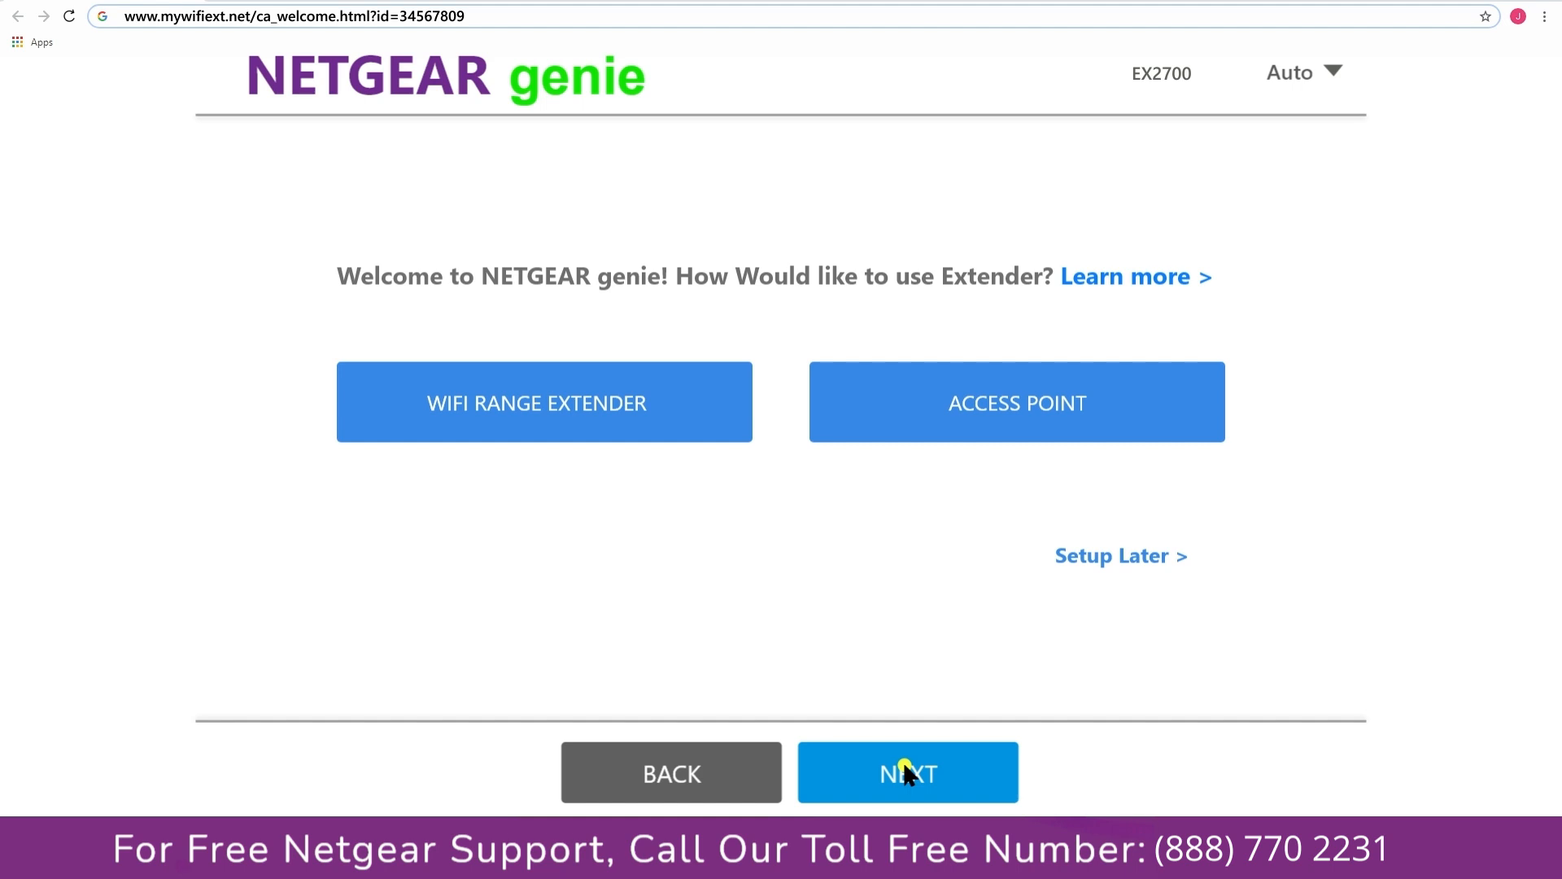
mouse_move(596, 407)
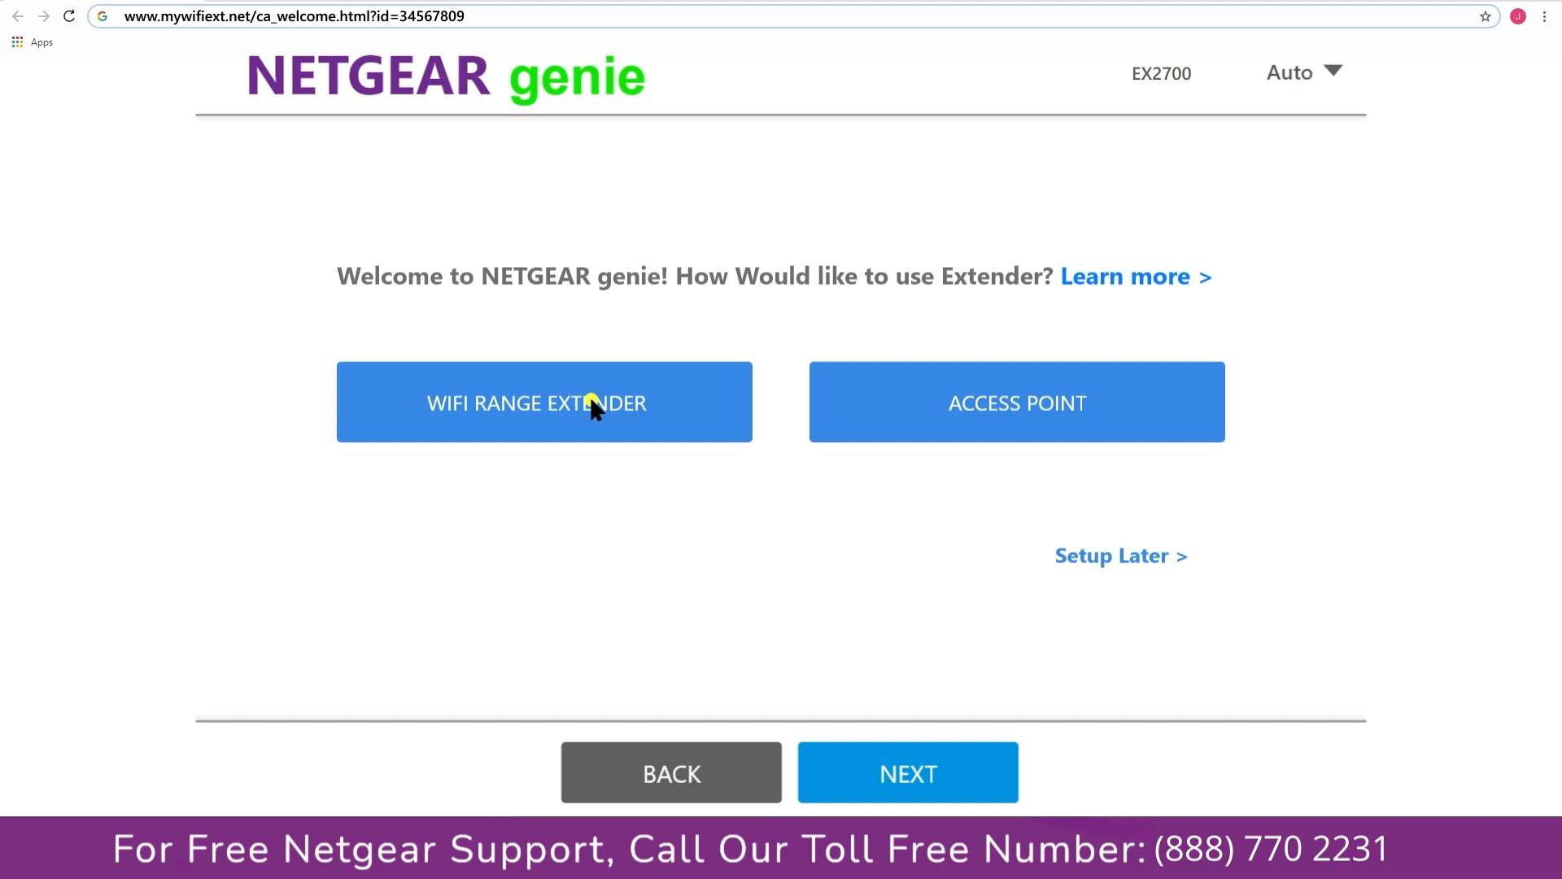
mouse_move(962, 408)
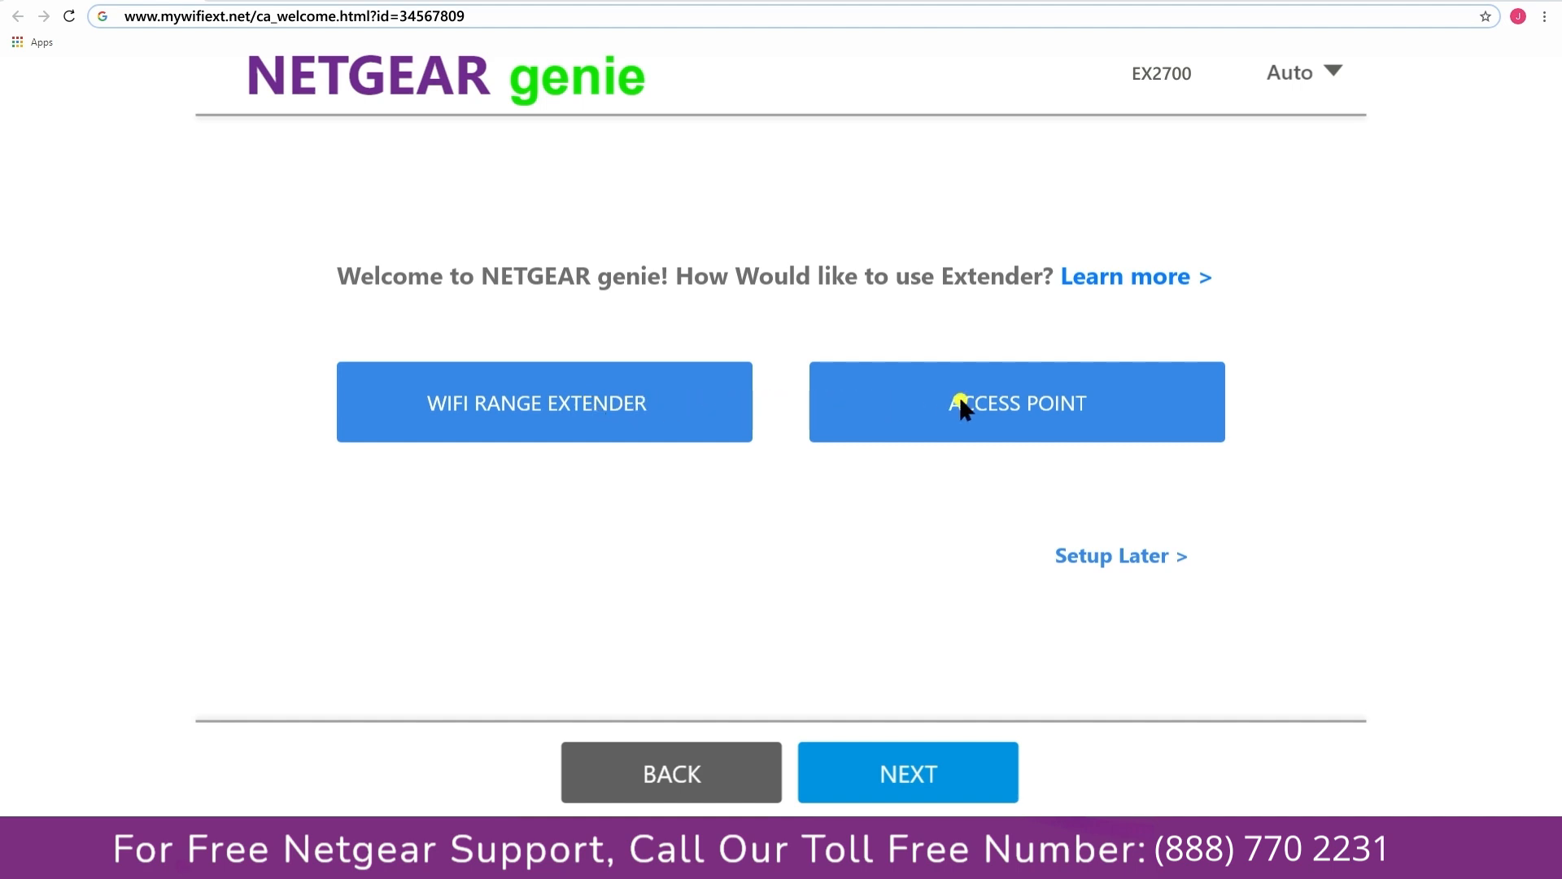
mouse_move(862, 408)
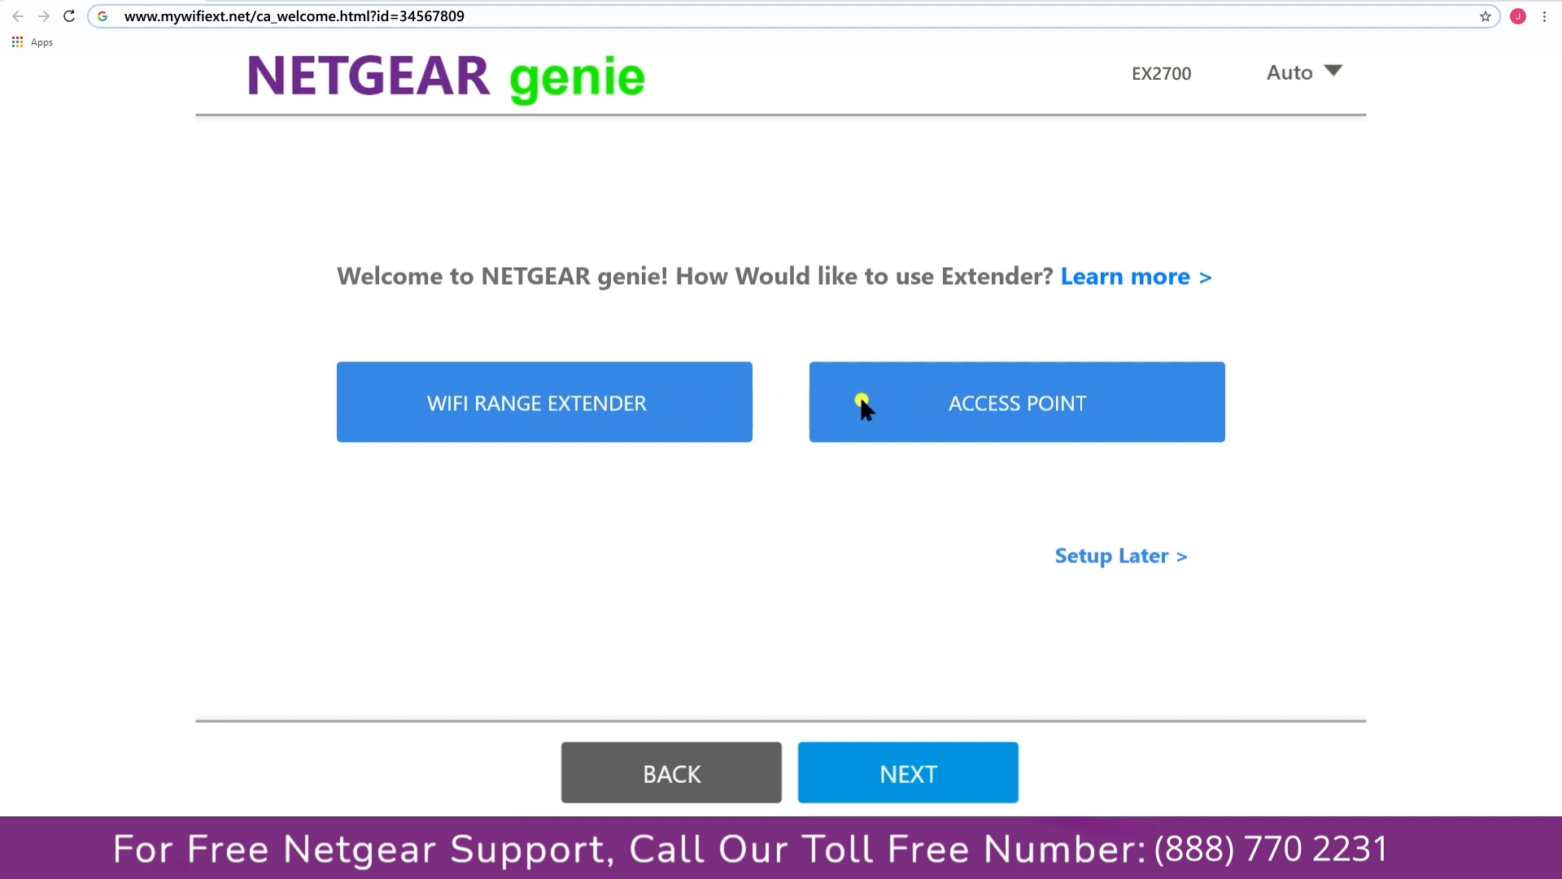
mouse_move(550, 408)
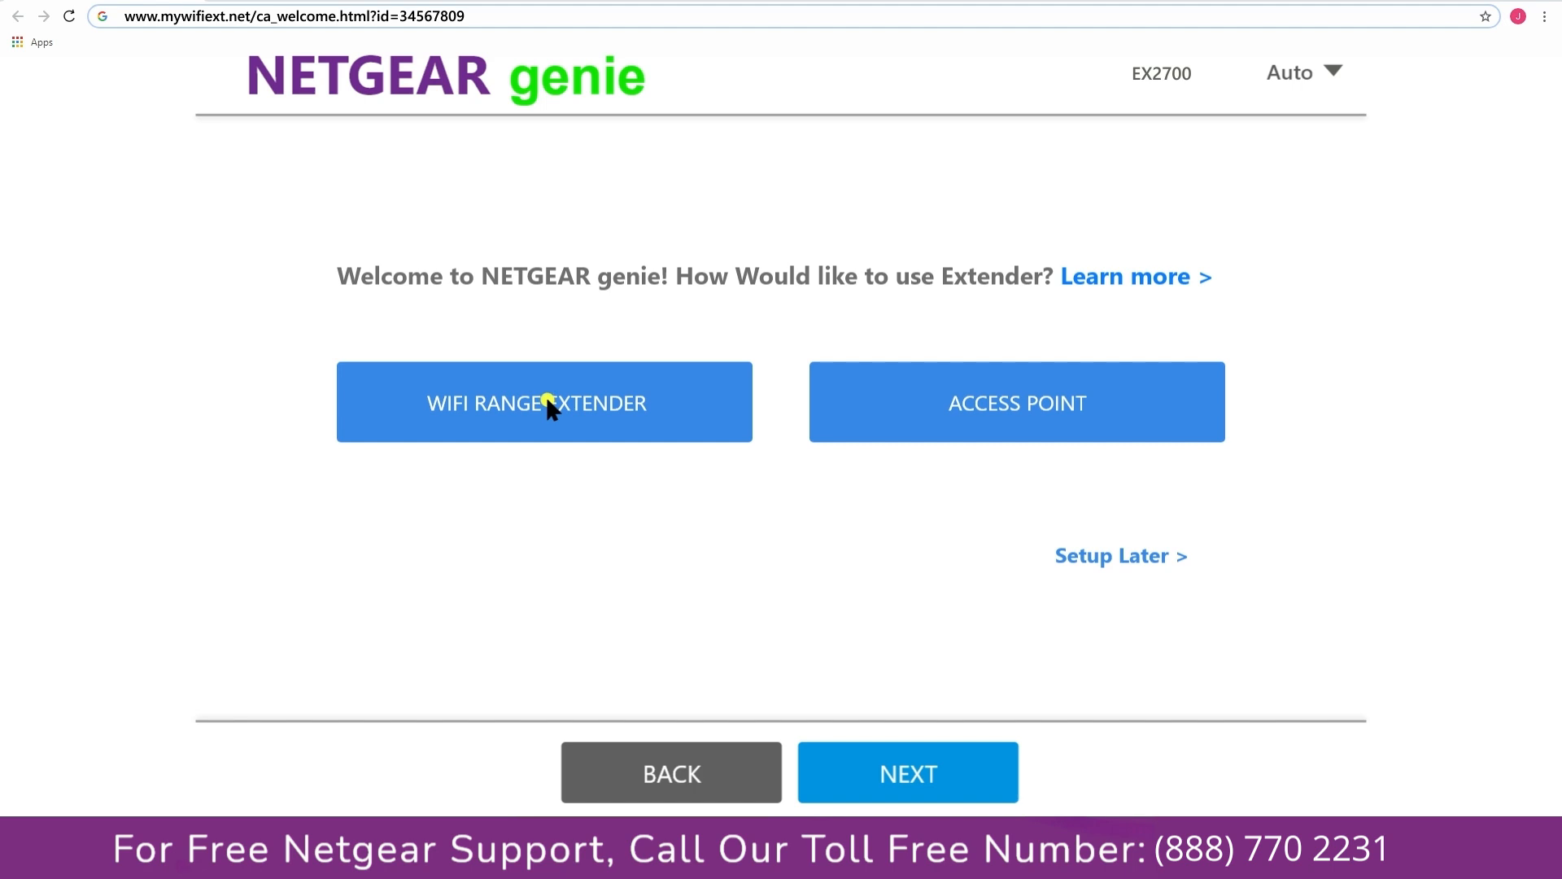
Step: Choose WiFi Range Extender mode instead of access point mode
left_click(544, 402)
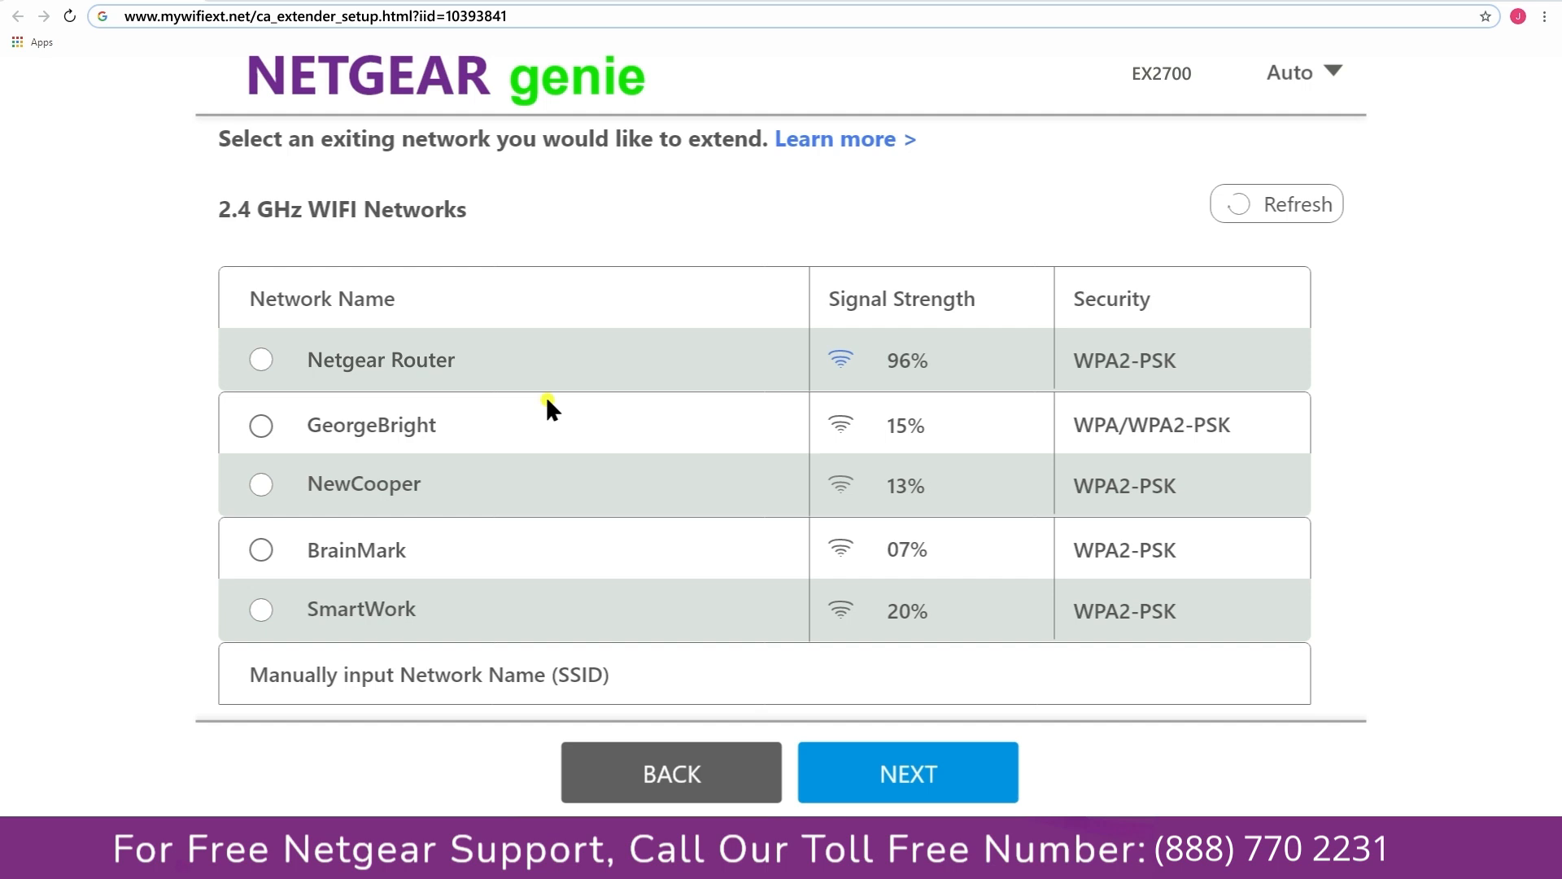
Step: Select Netgear Router as the existing 2.4 GHz network to extend
left_click(260, 359)
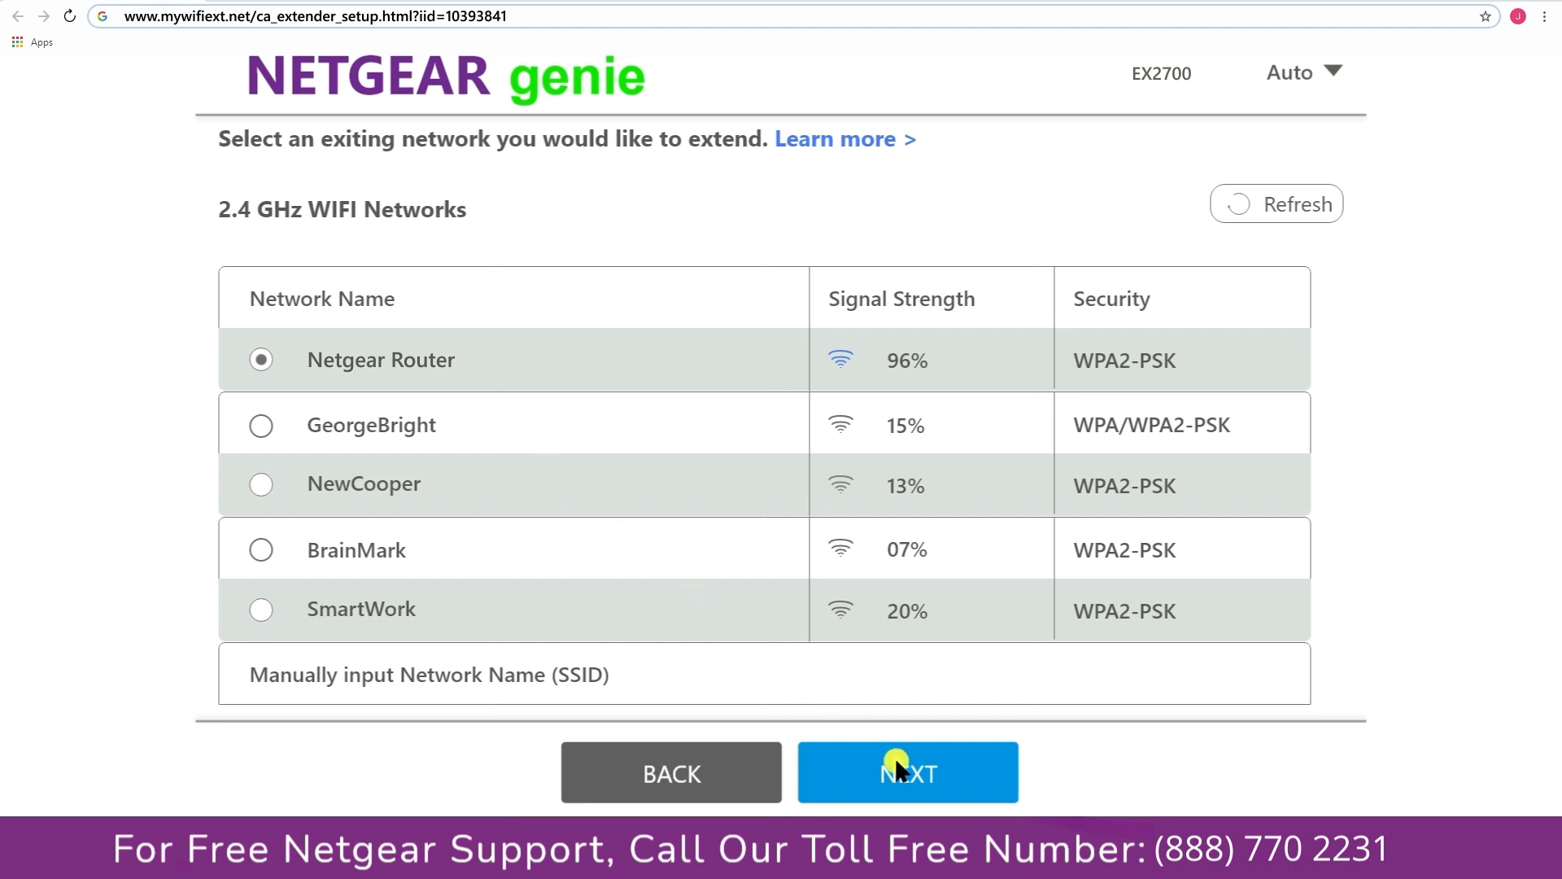
Step: Enter the Netgear Router network password and continue to the extender network settings
left_click(906, 772)
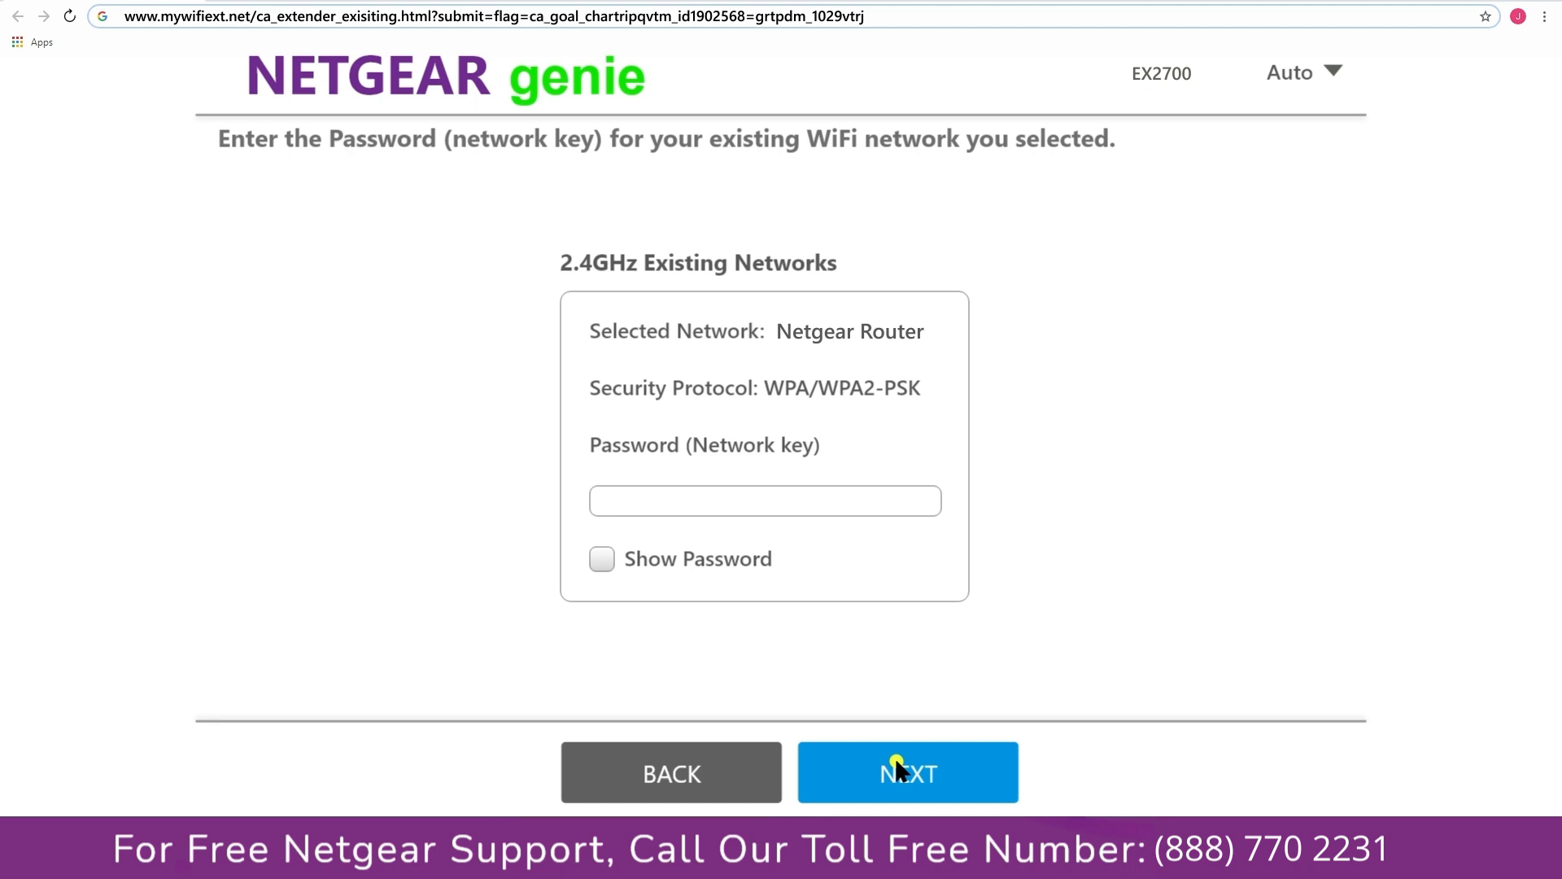
mouse_move(705, 501)
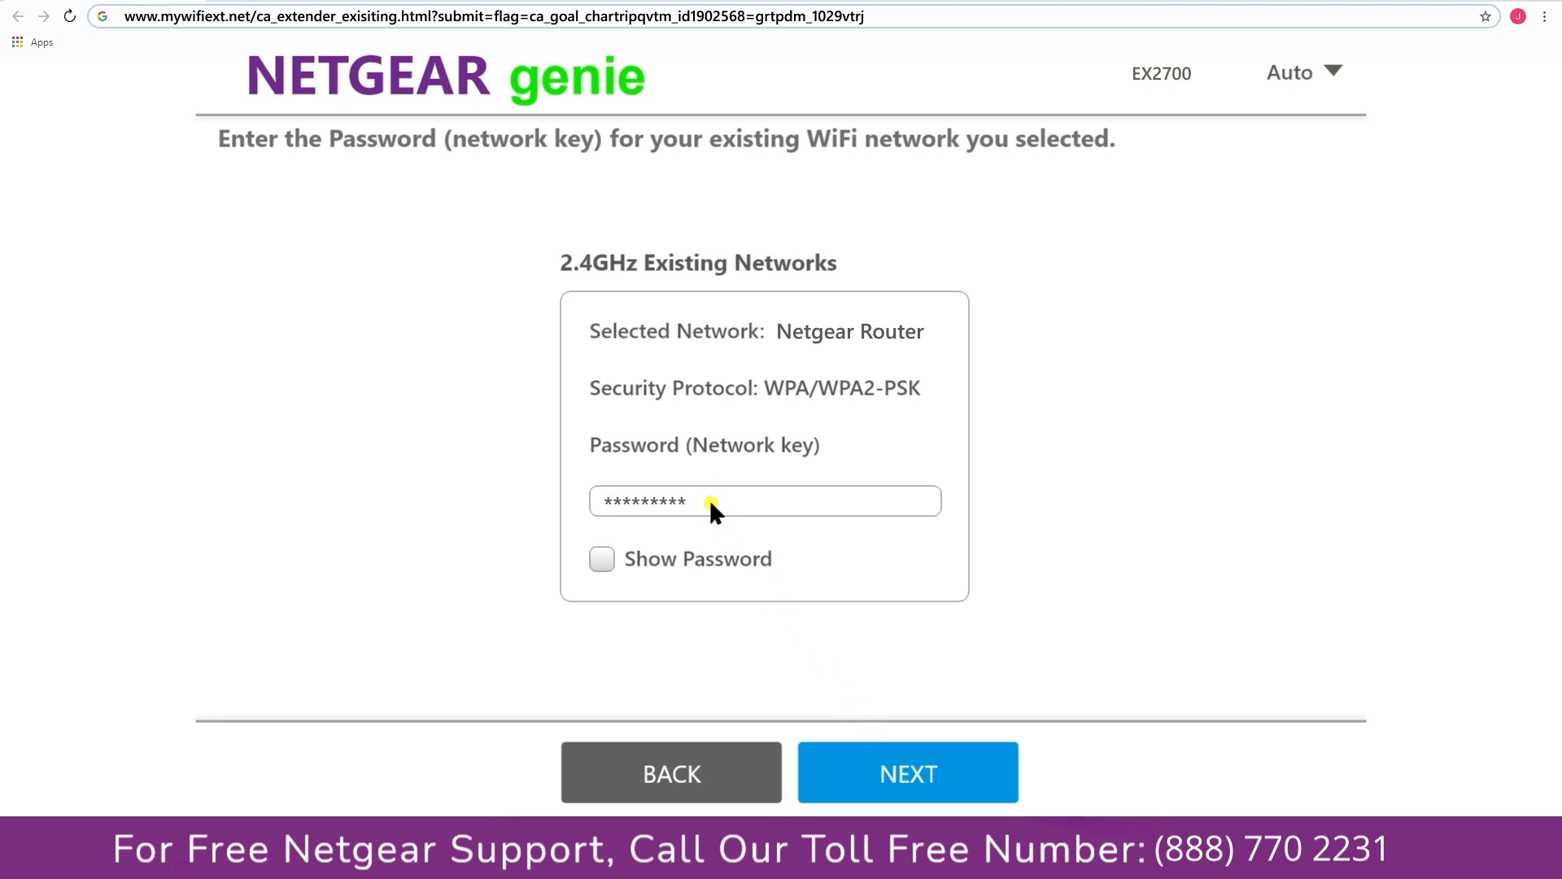
left_click(907, 772)
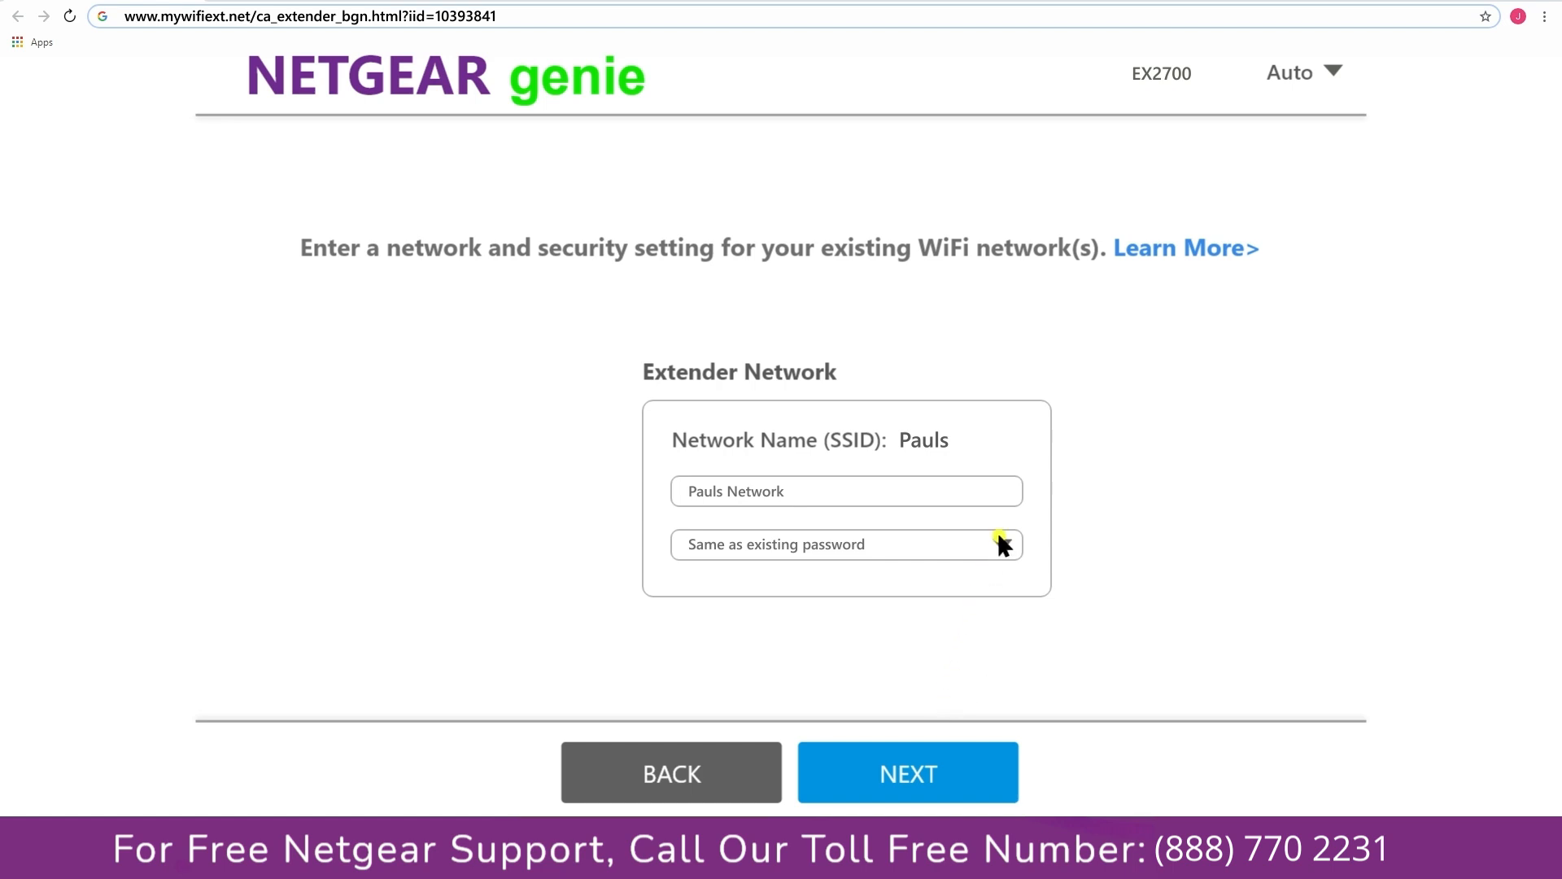
Step: Set a different password for the Pauls extender network, then connect the laptop to Pauls
left_click(846, 543)
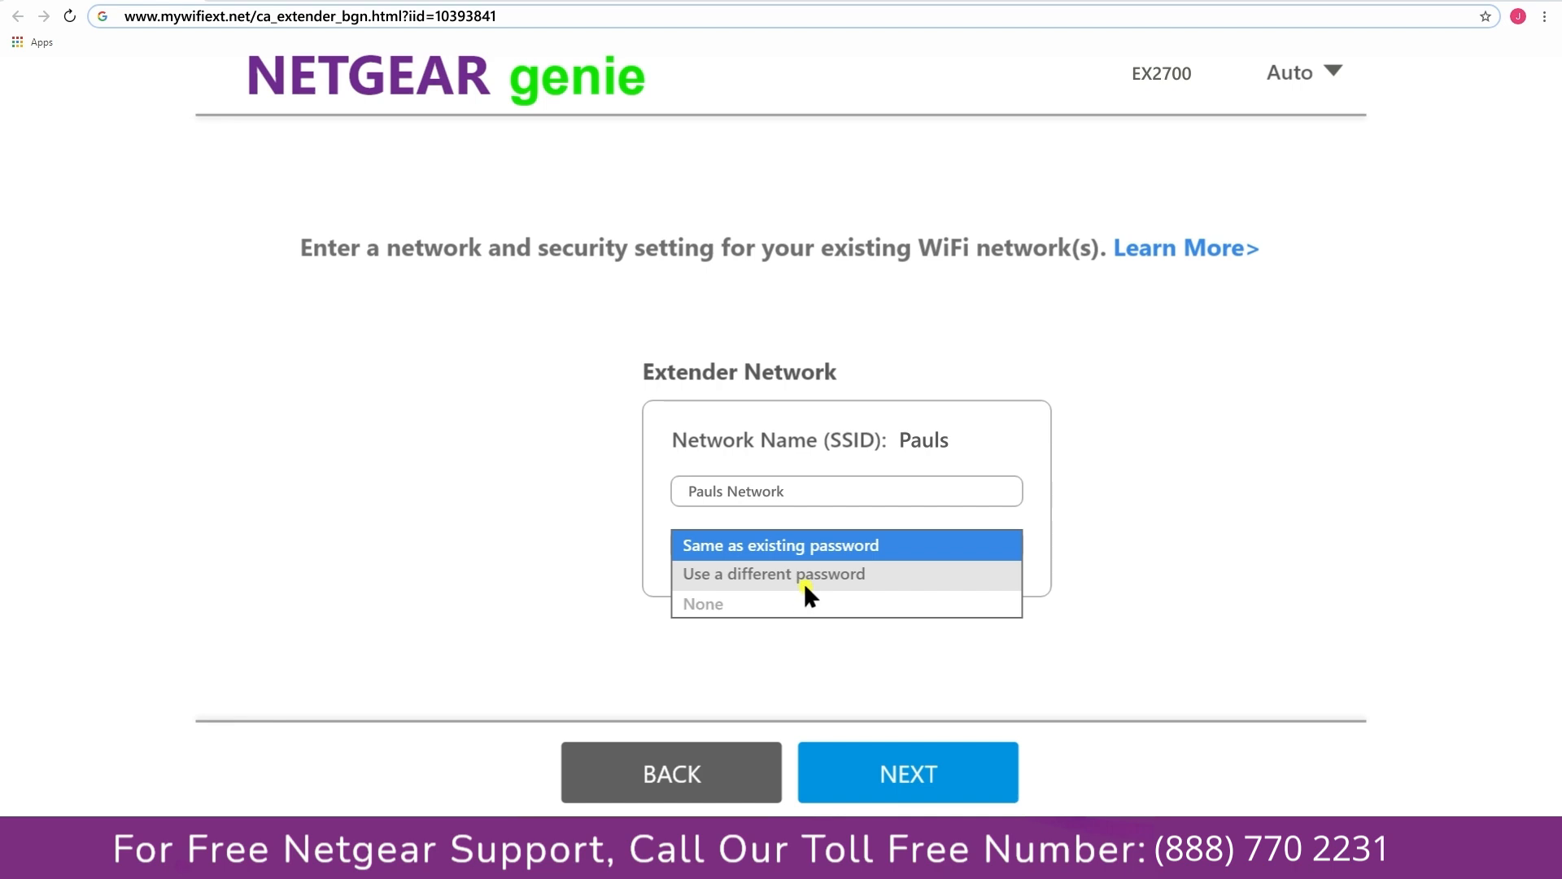
left_click(773, 573)
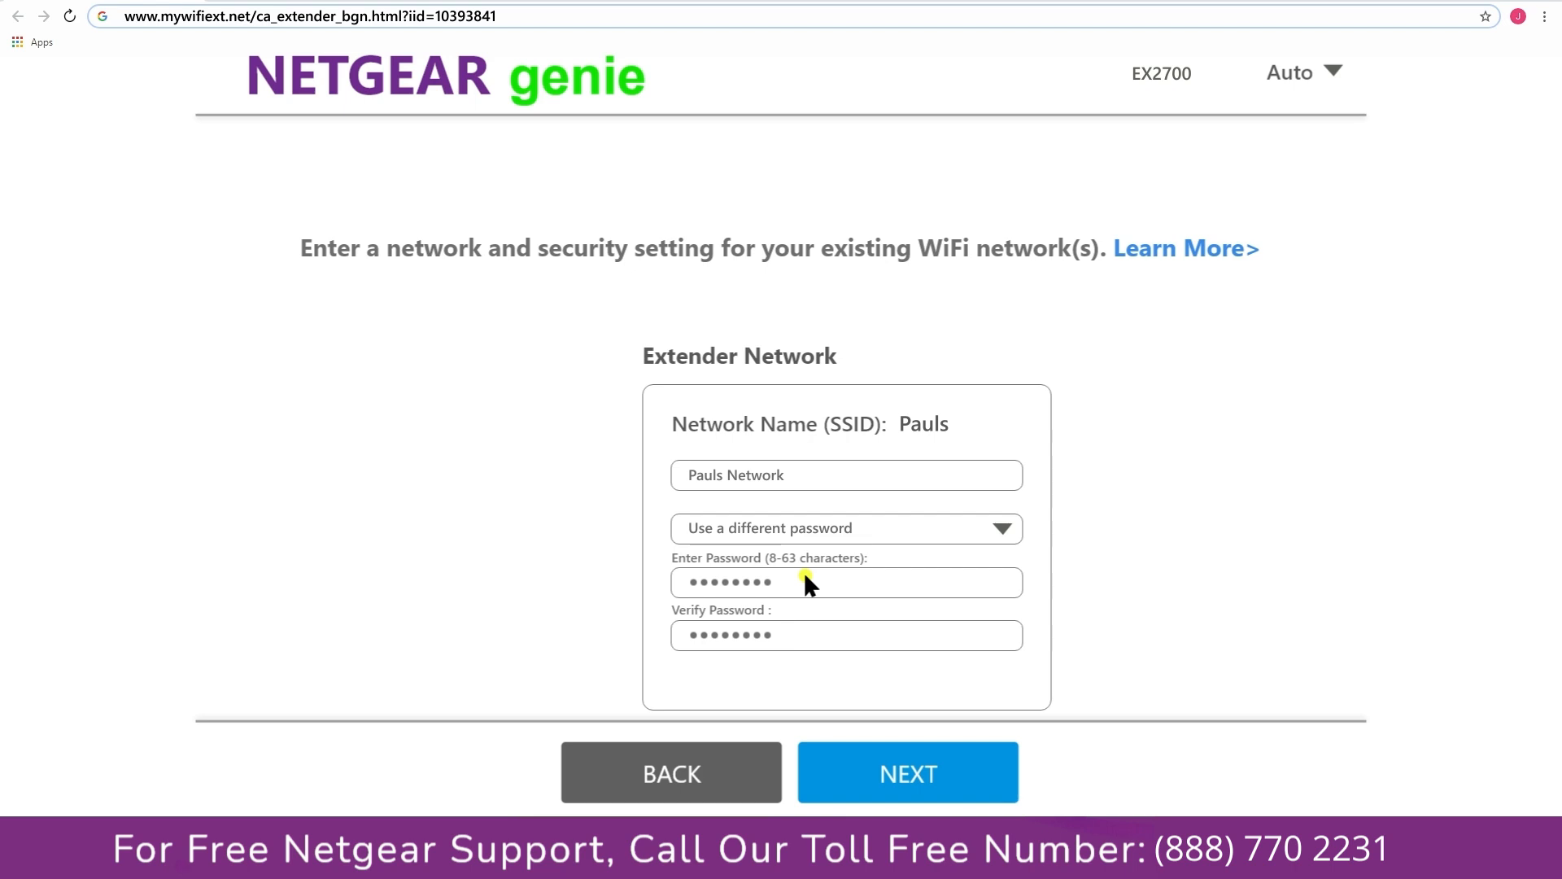
left_click(906, 772)
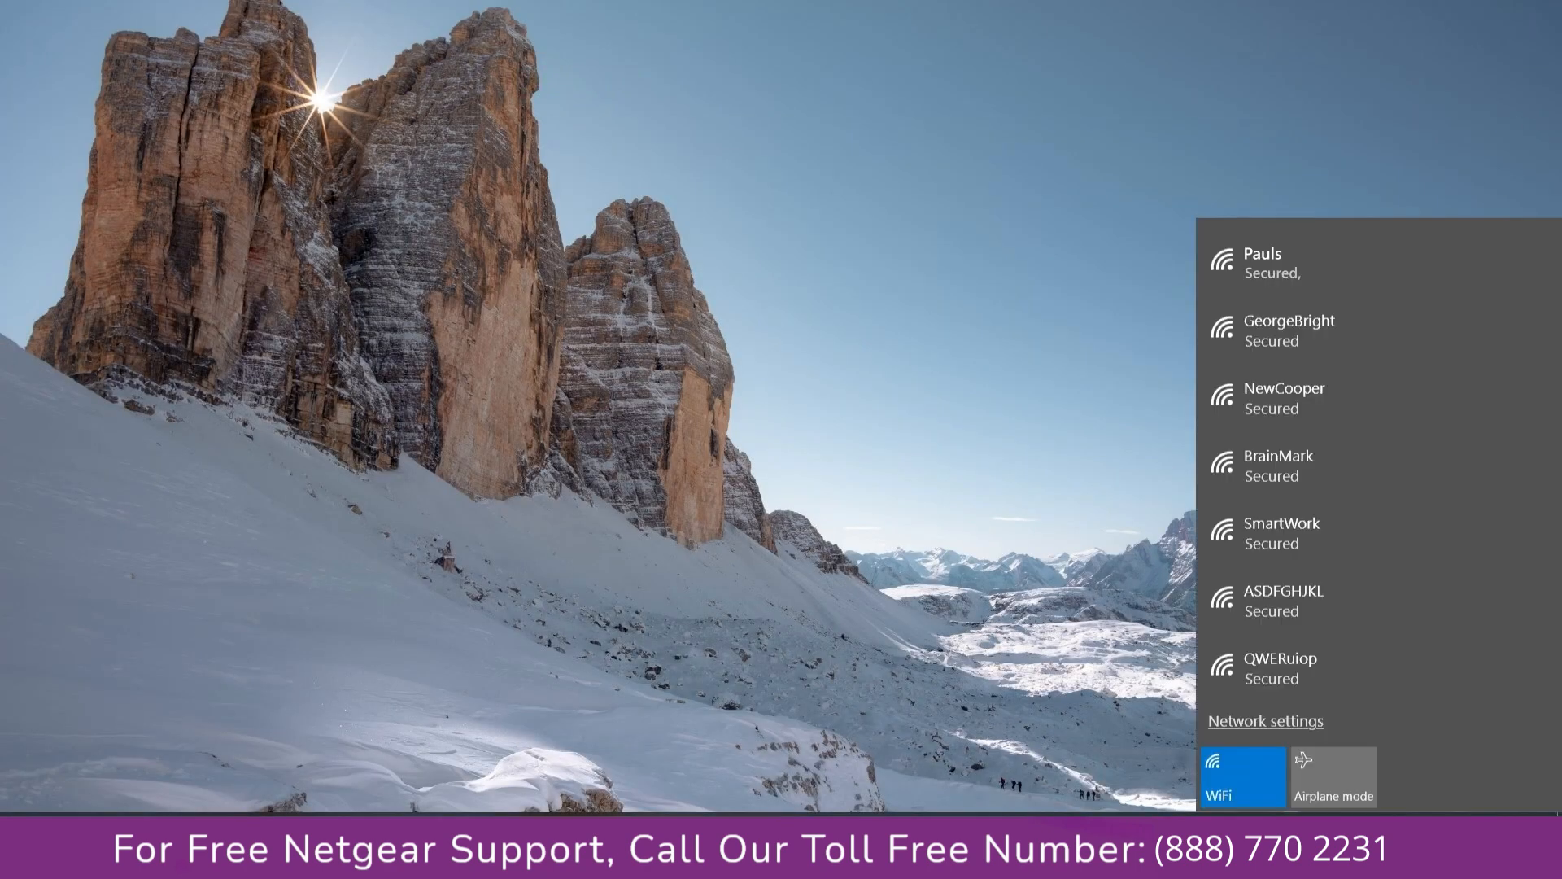
left_click(1275, 262)
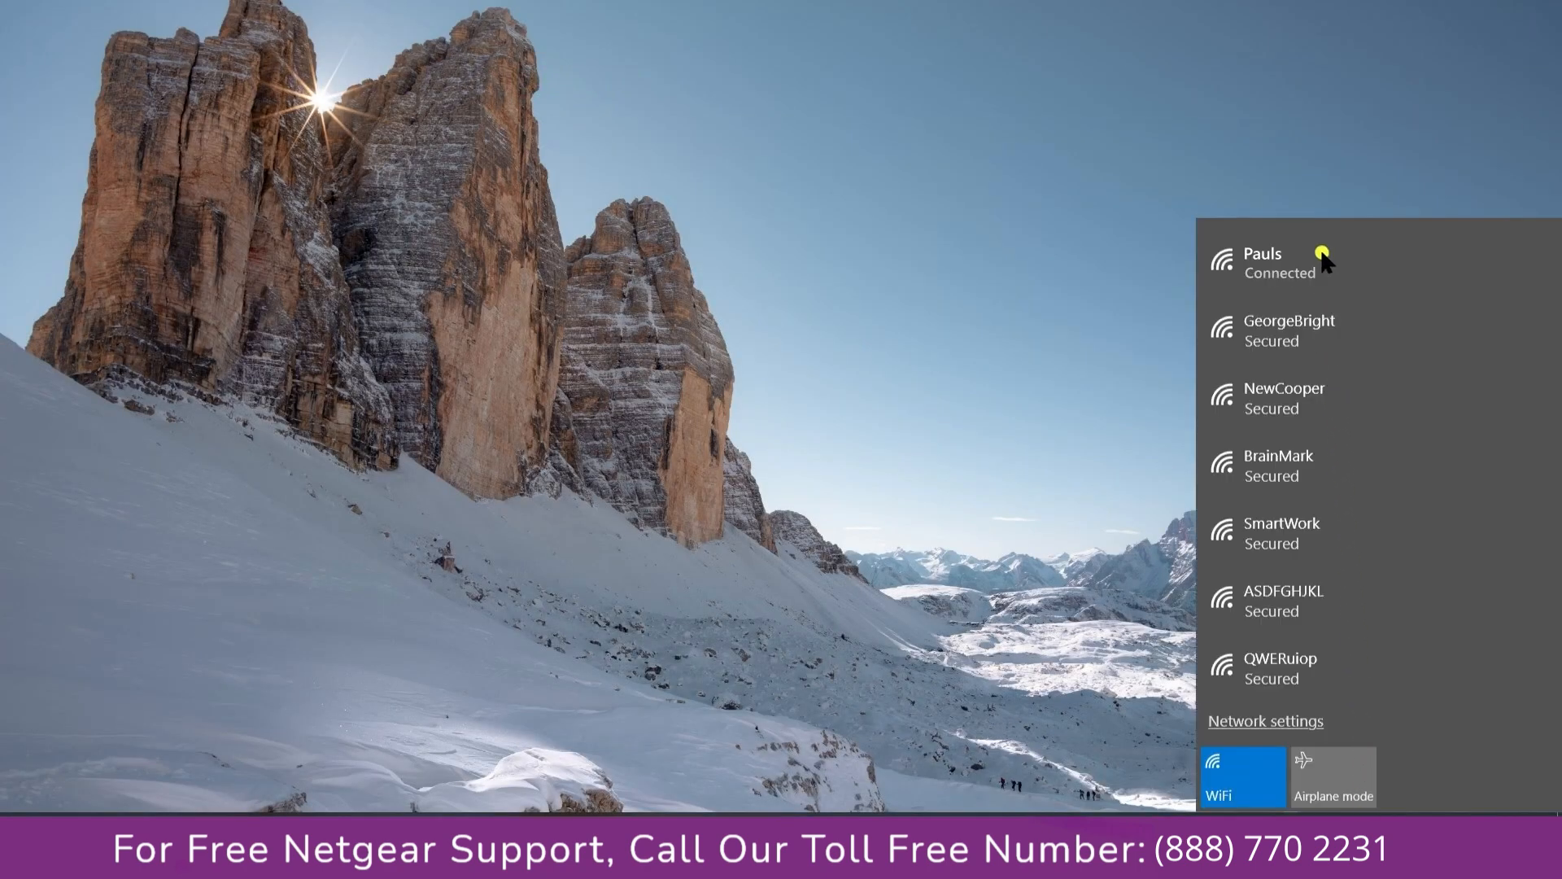